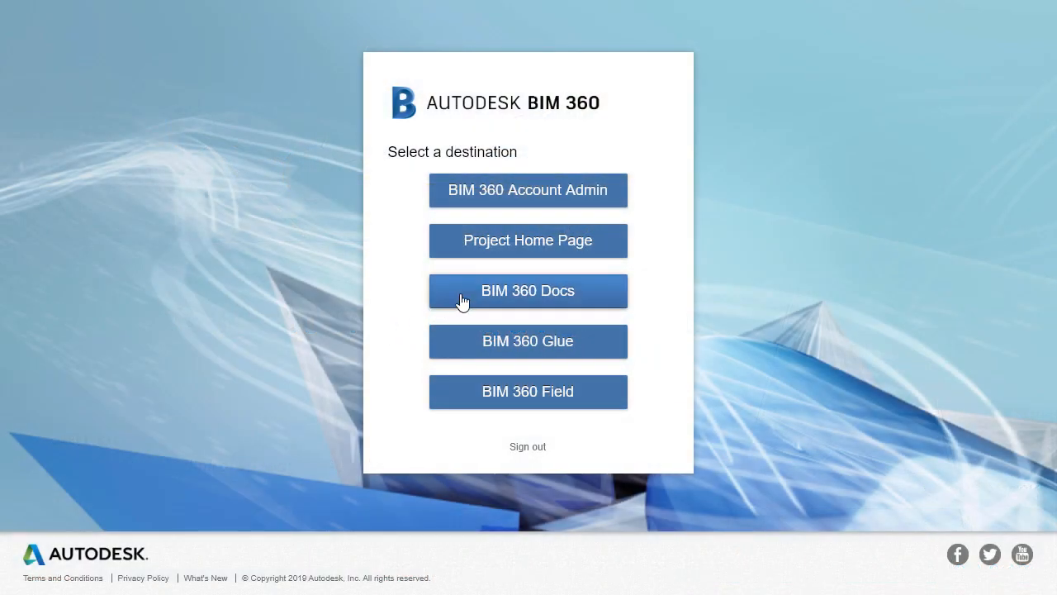
Choose BIM 360 Docs as the destination to reach Rte 25 Improvements' Document Management.
left_click(528, 289)
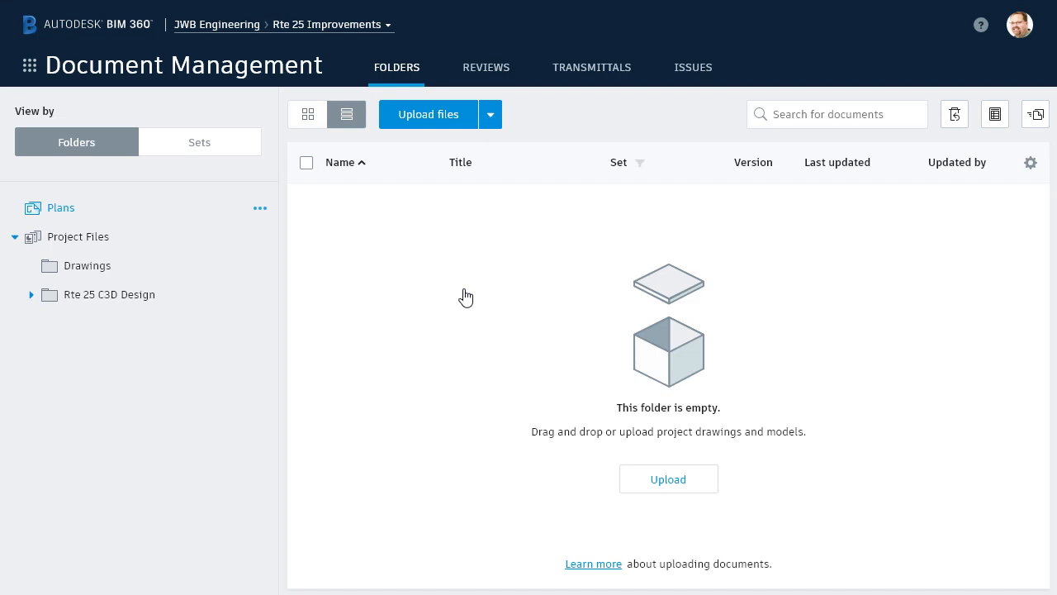
mouse_move(289, 43)
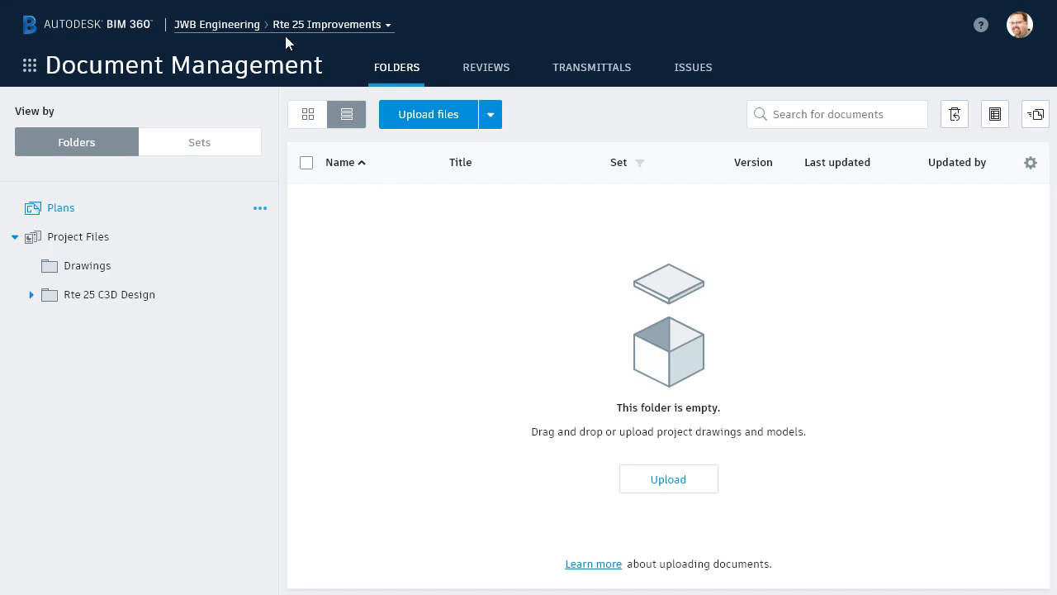
mouse_move(344, 240)
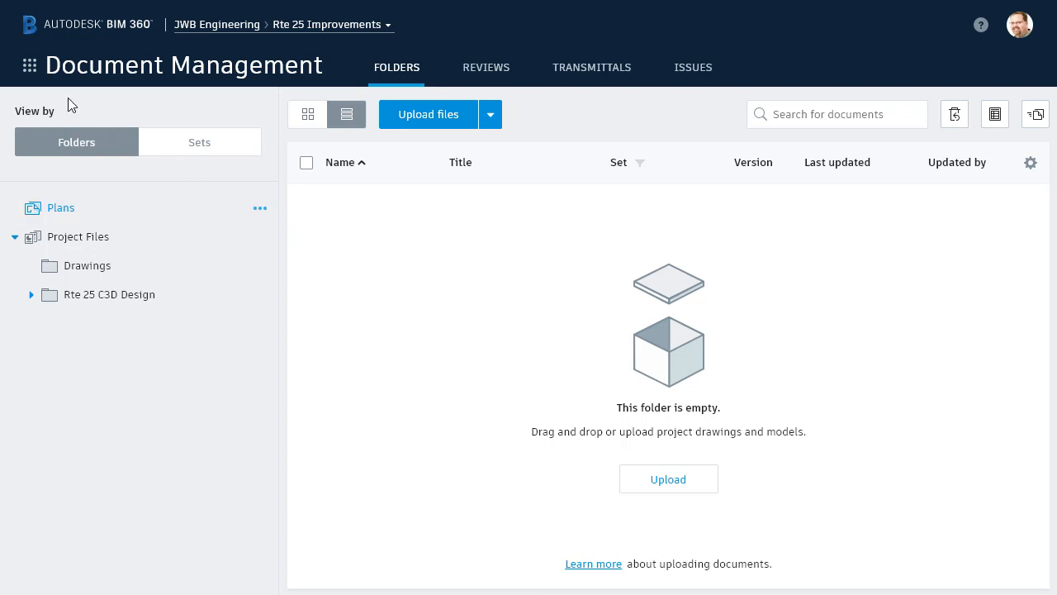
Switch to Project Admin and open the Document Management service under Services.
left_click(31, 65)
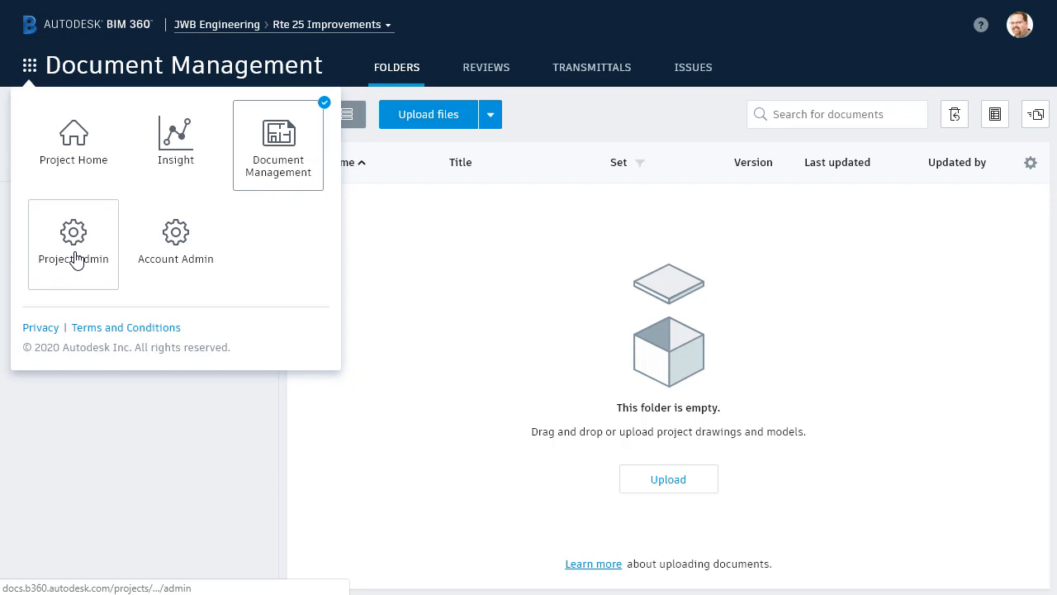
left_click(72, 240)
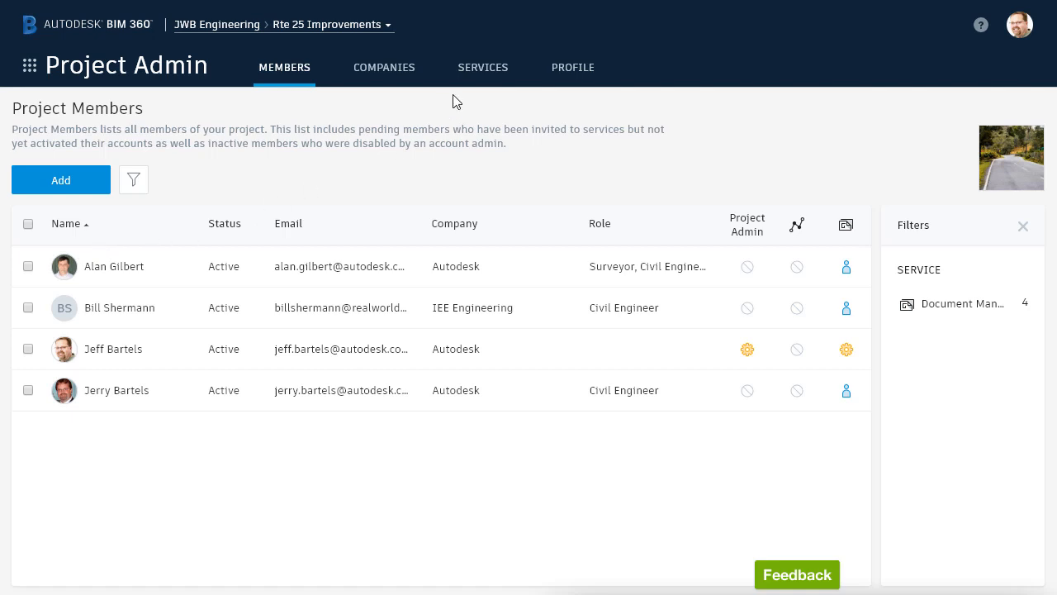
left_click(482, 67)
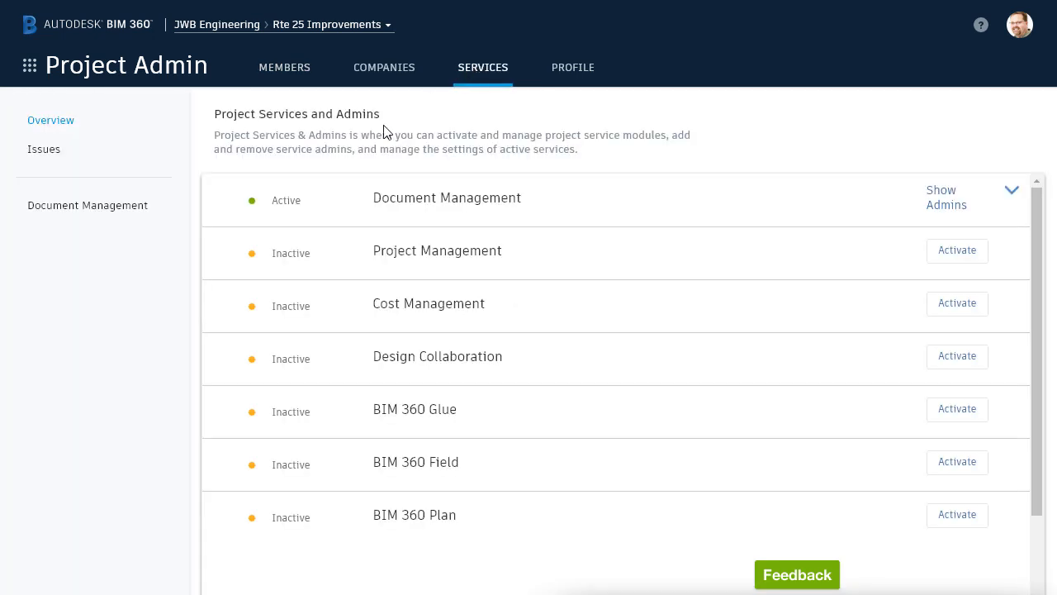
left_click(87, 204)
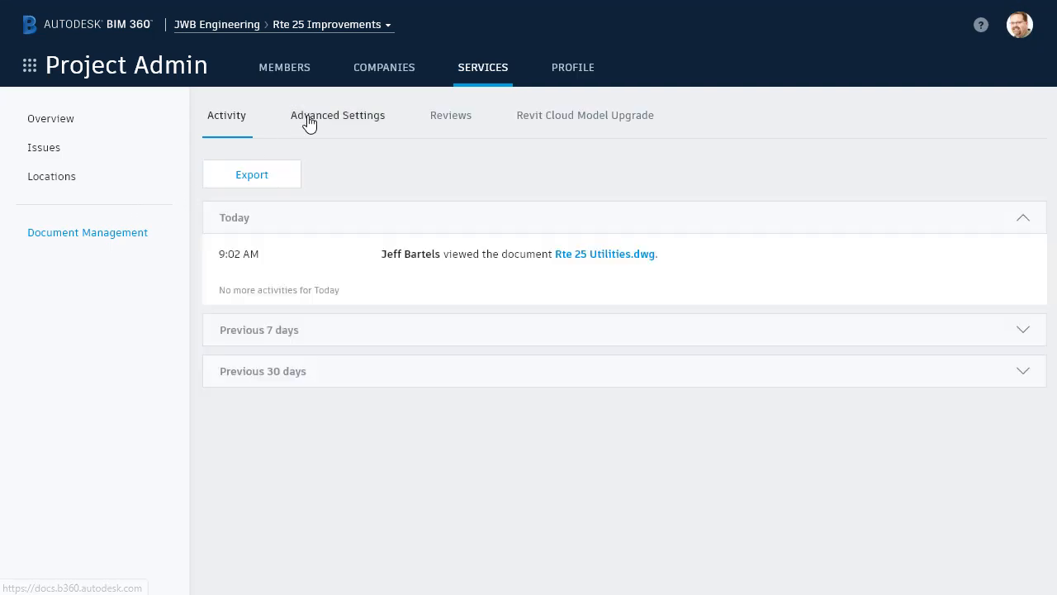
Turn the 'Public link for project' toggle On in Advanced Settings.
left_click(337, 115)
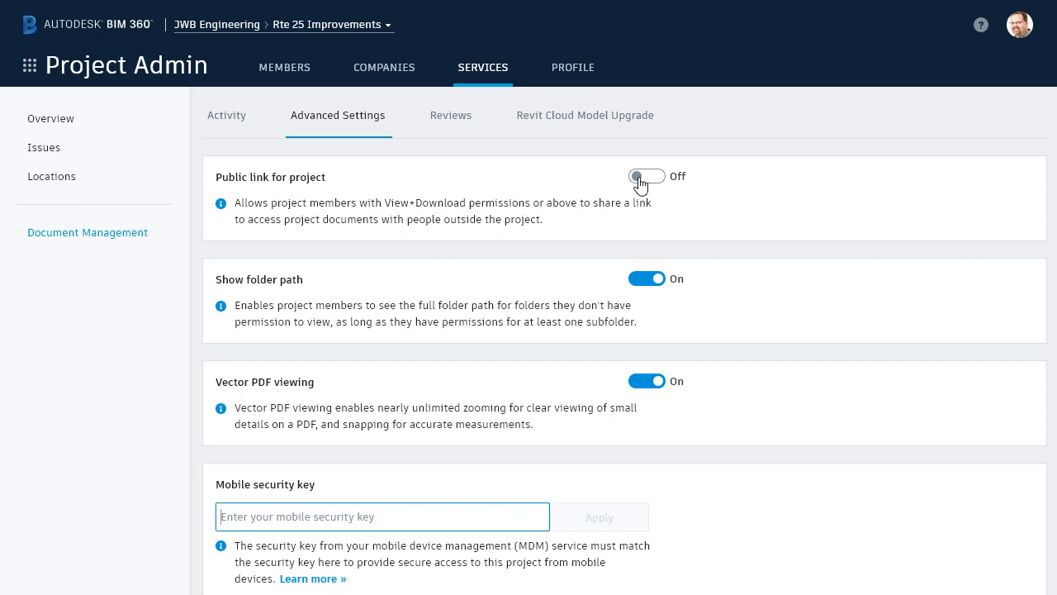
left_click(646, 176)
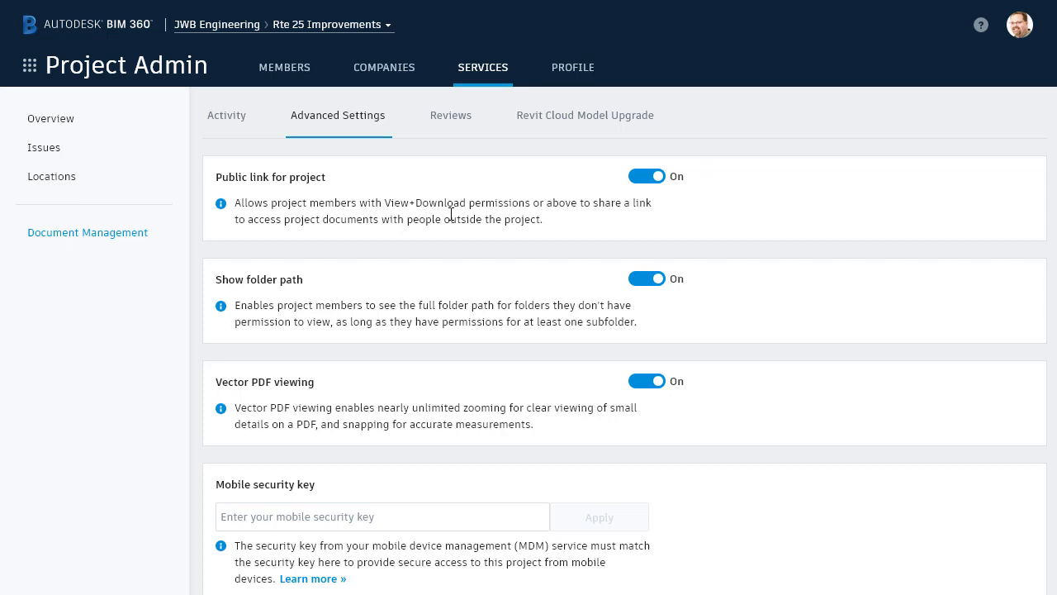
mouse_move(414, 242)
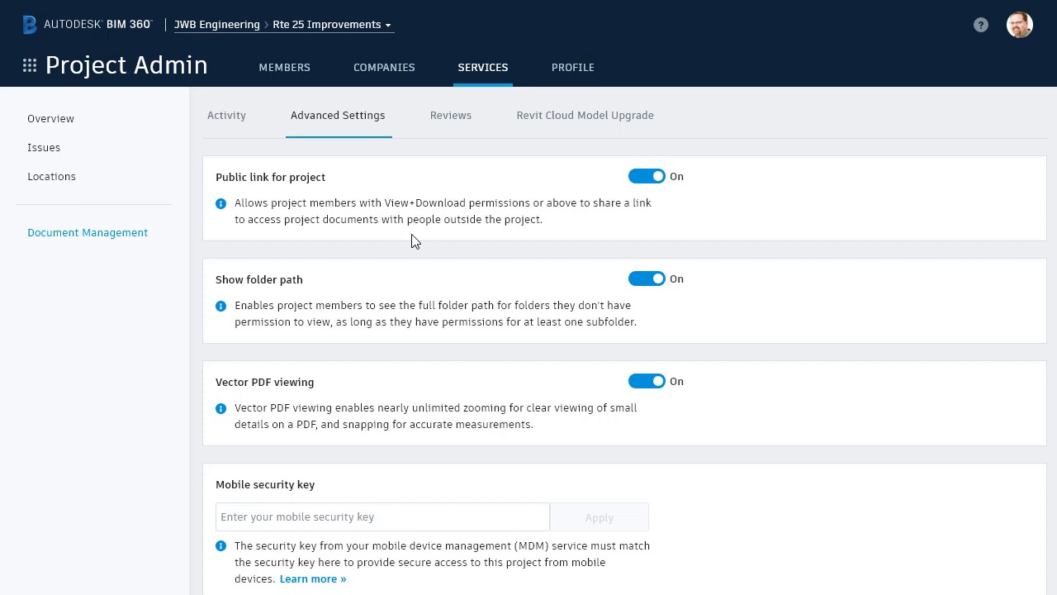
mouse_move(361, 228)
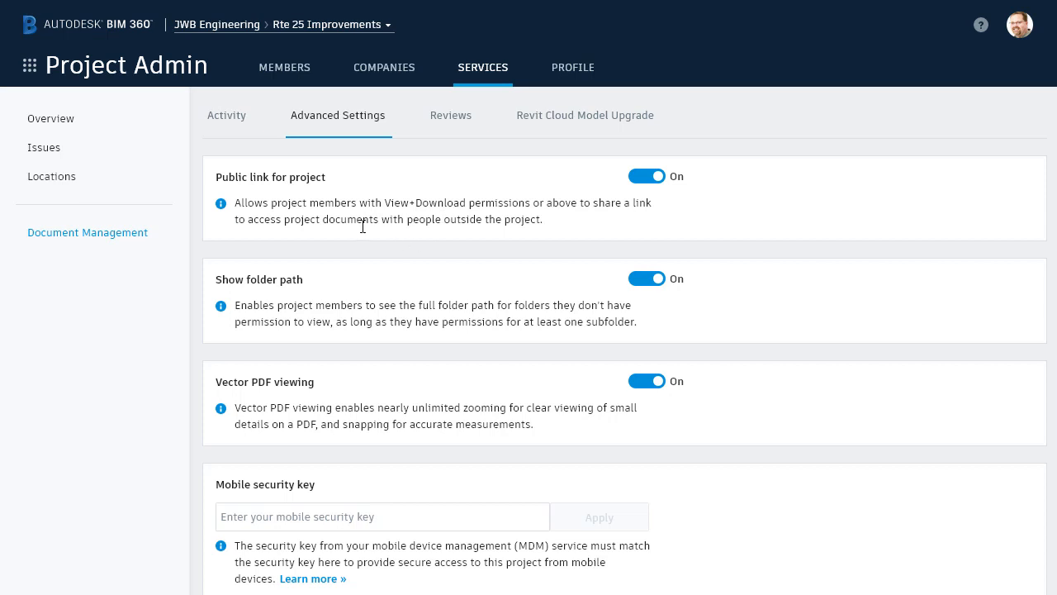
Switch back to Document Management and open the Drawings folder under Project Files.
left_click(30, 66)
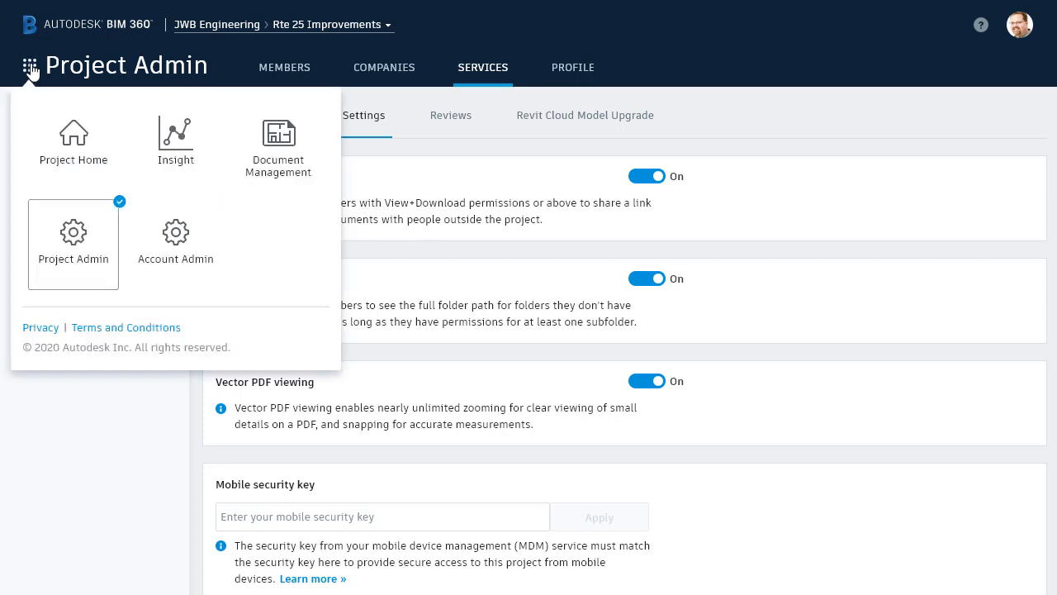
mouse_move(263, 142)
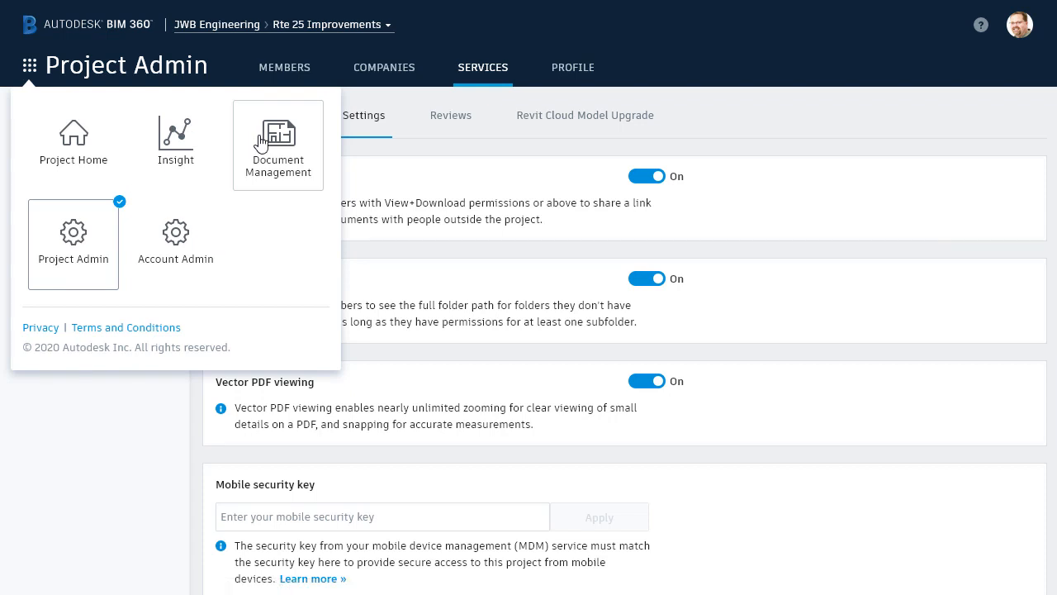
left_click(278, 145)
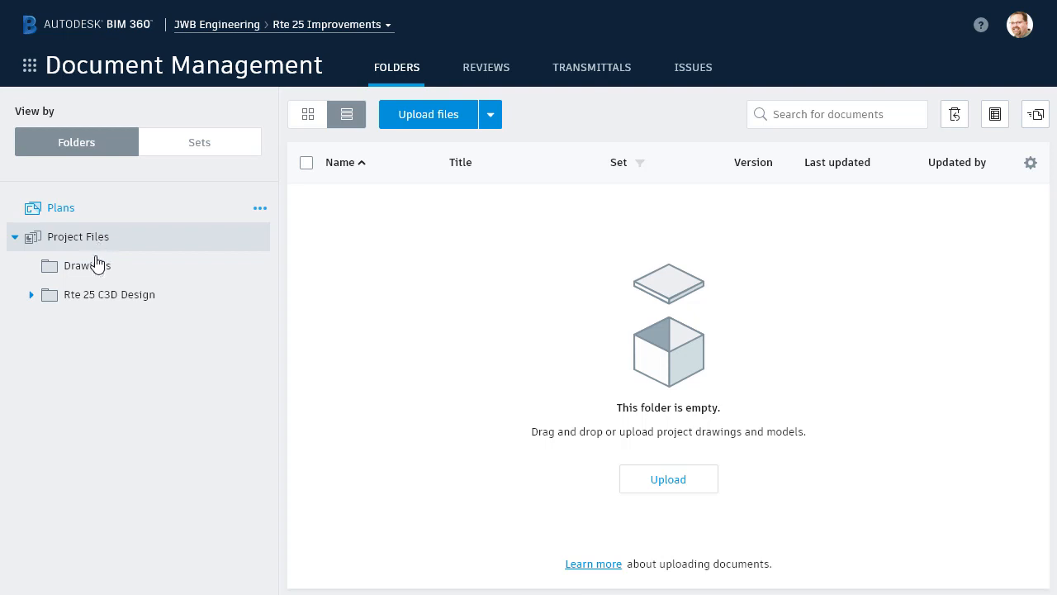
left_click(87, 265)
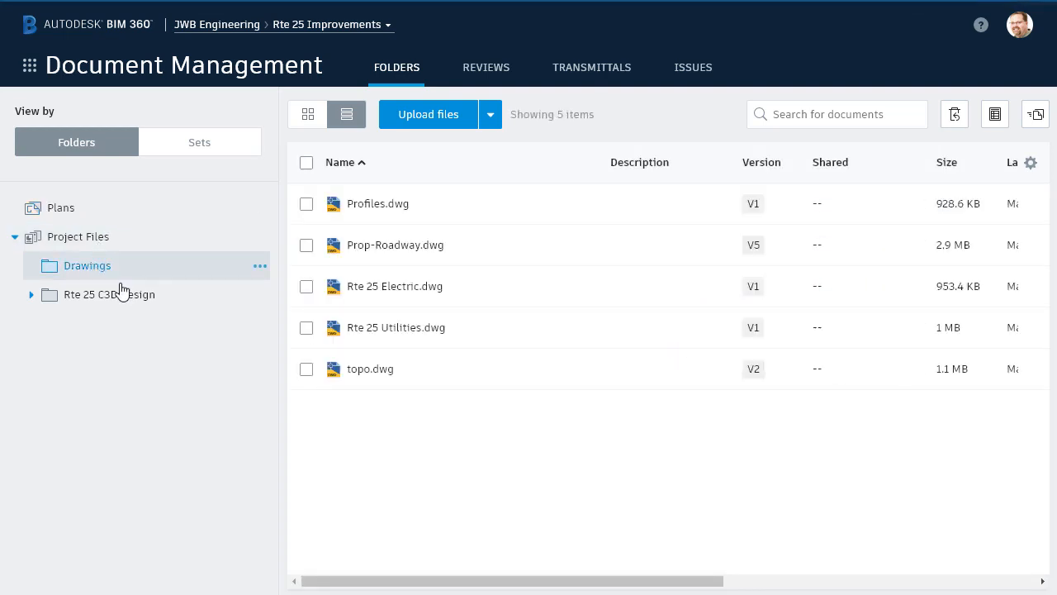
mouse_move(392, 336)
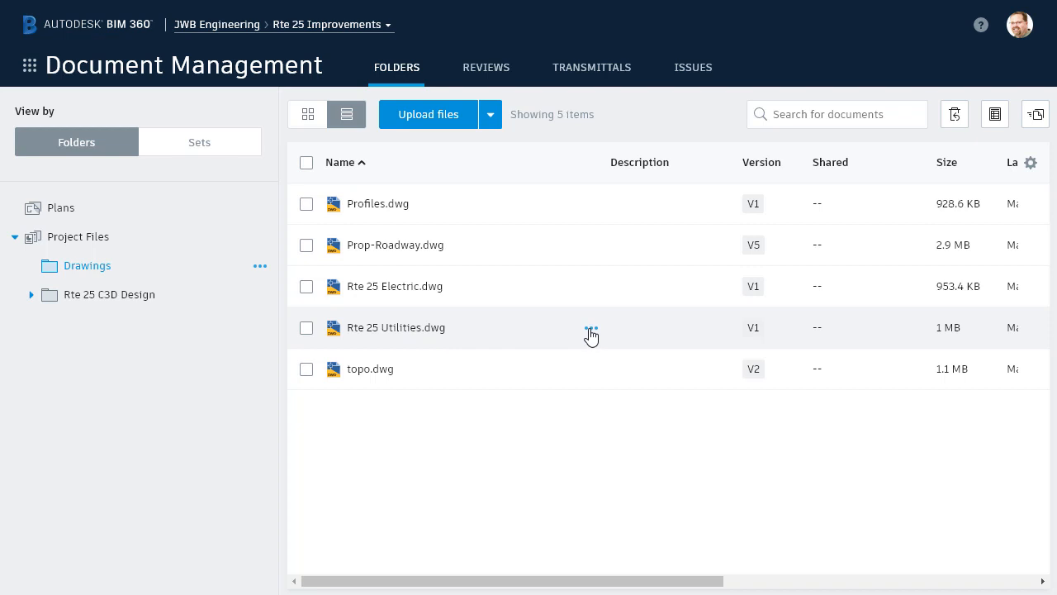
Select only Rte 25 Utilities.dwg and show its more-actions menu.
left_click(590, 328)
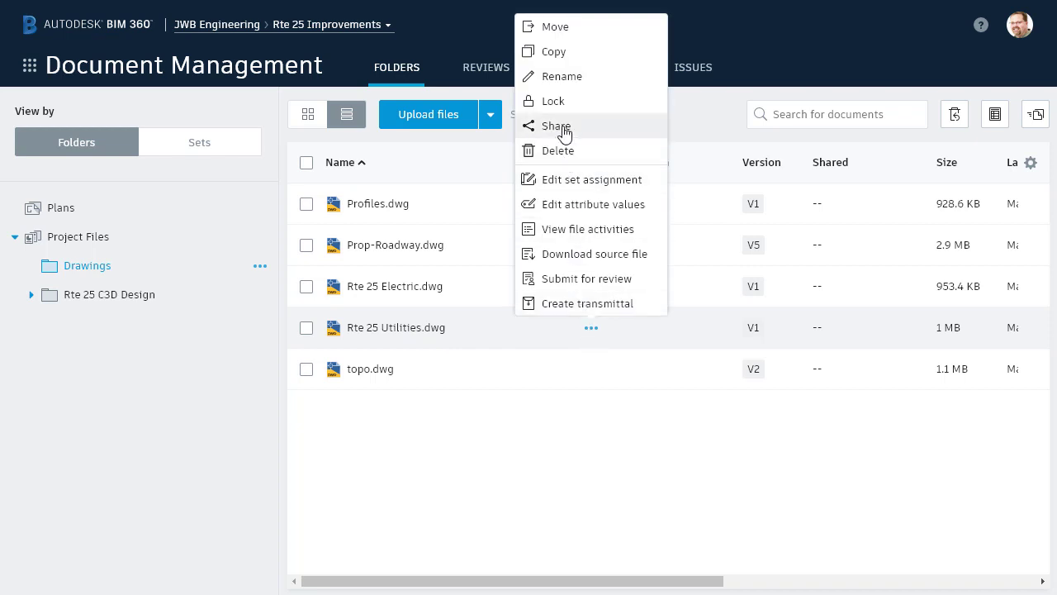
left_click(683, 126)
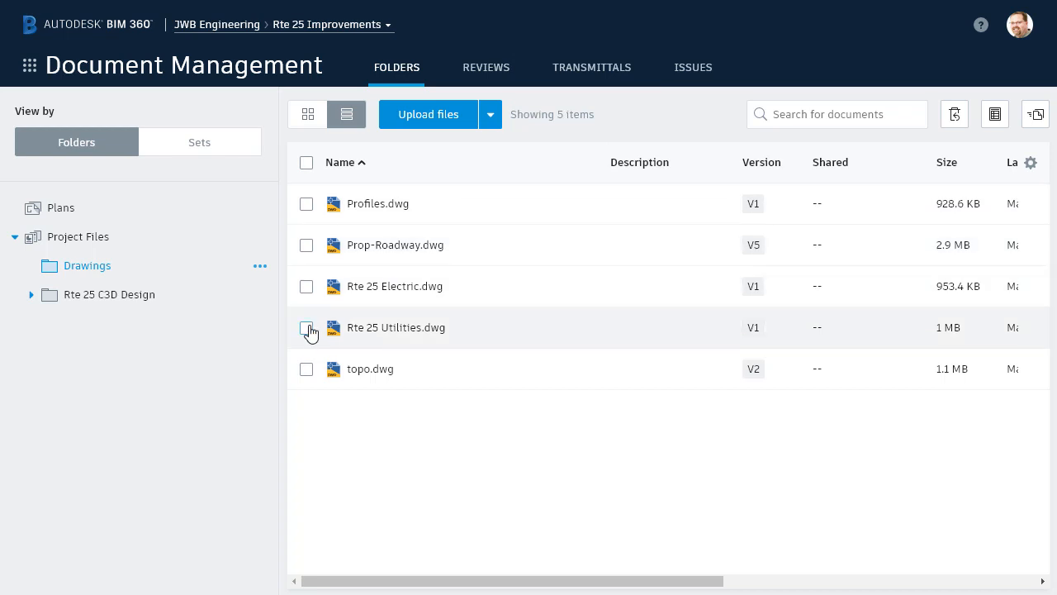
left_click(306, 327)
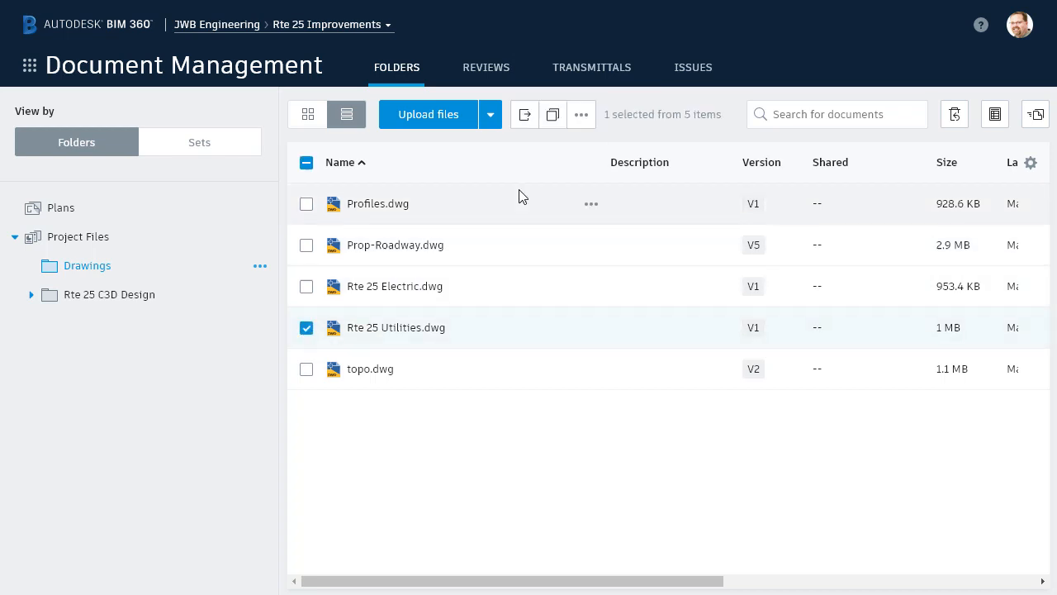
left_click(581, 114)
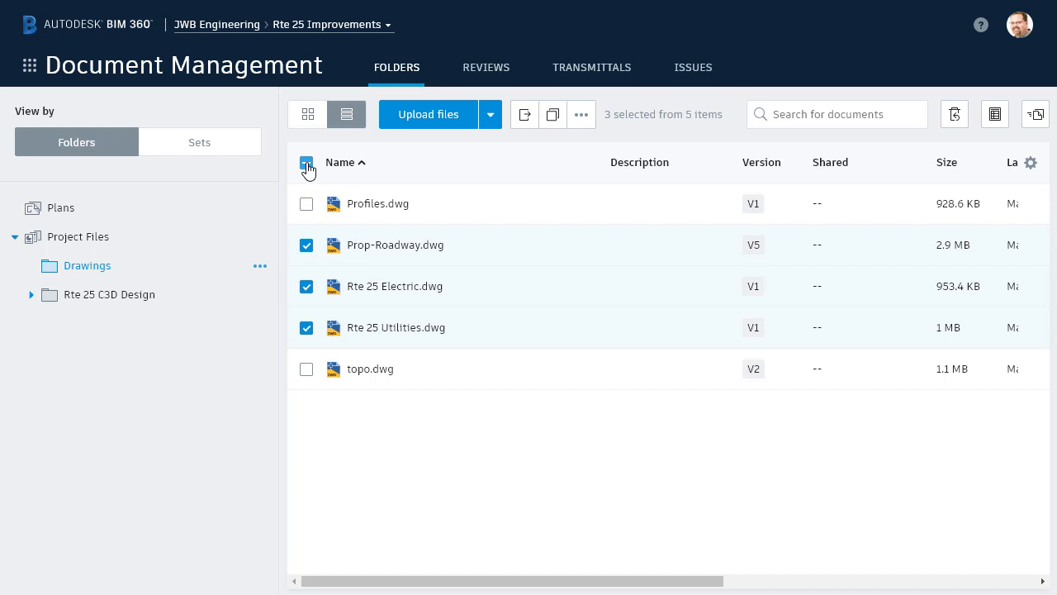
left_click(306, 163)
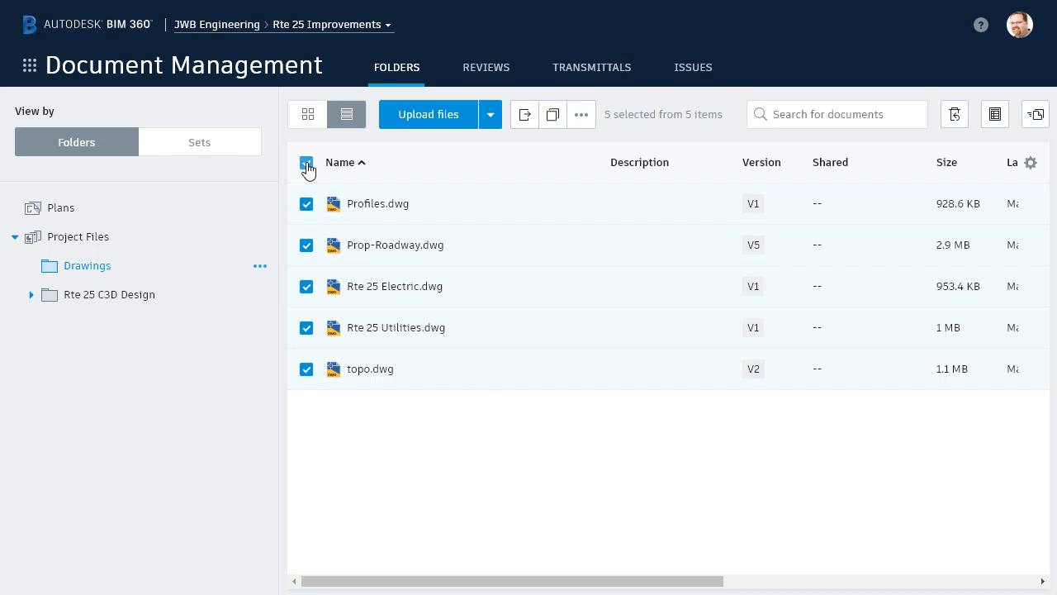
left_click(306, 162)
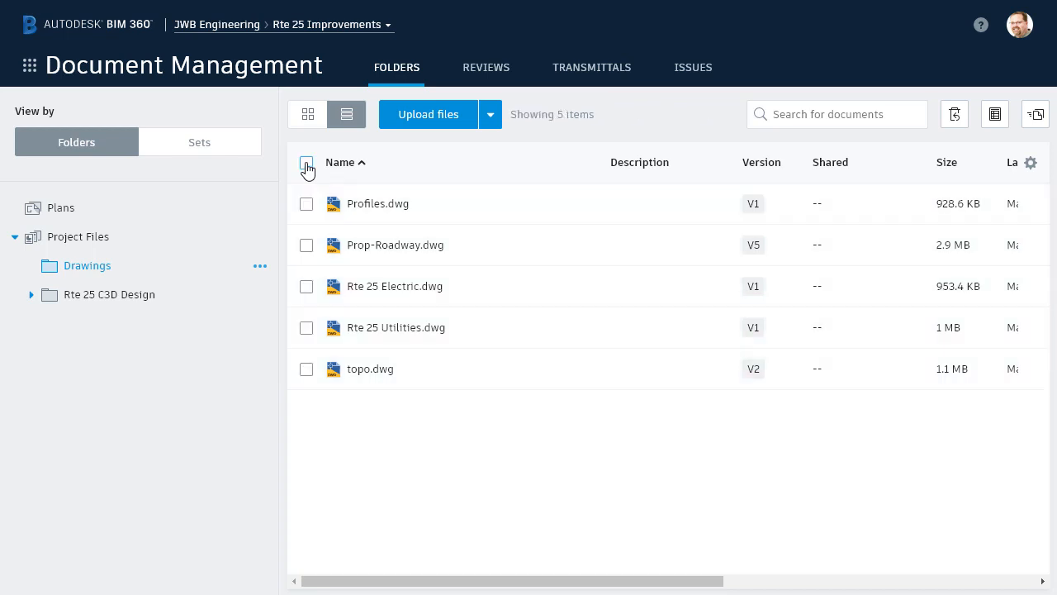
left_click(307, 328)
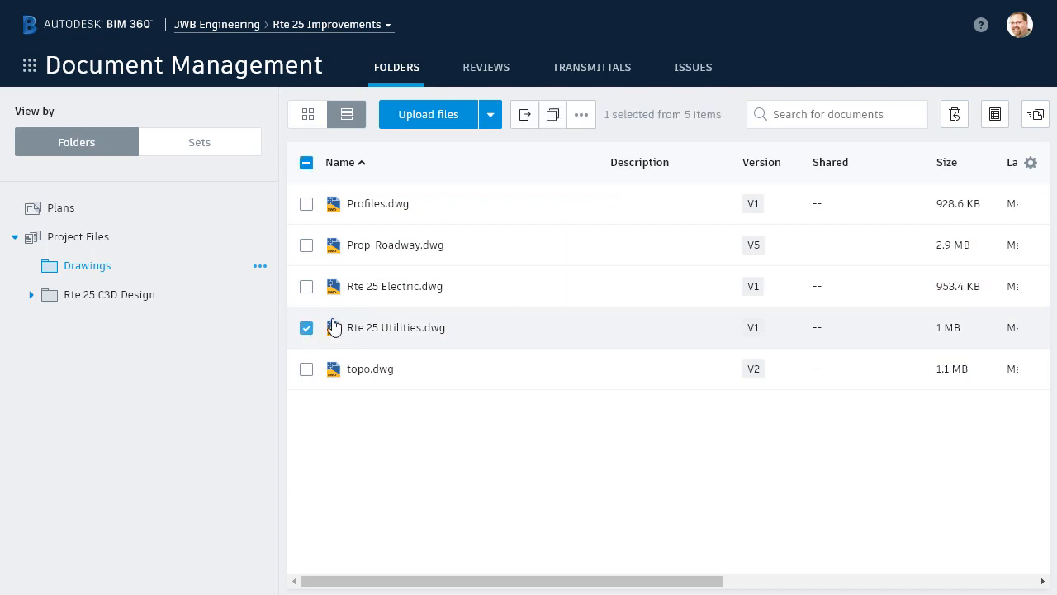
left_click(581, 114)
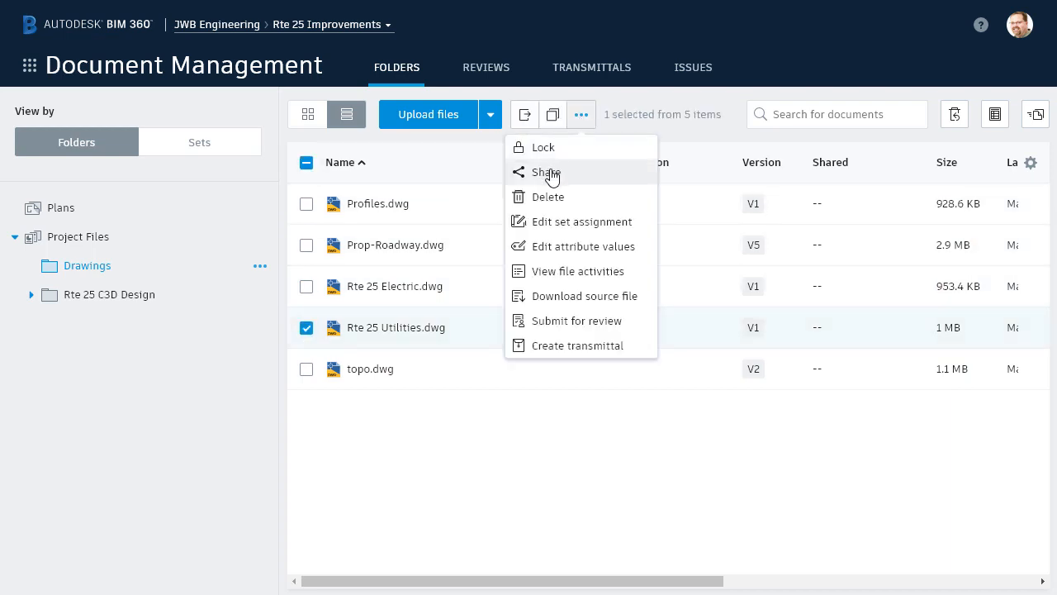
Share Rte 25 Utilities.dwg with the public, expiring April 21, 2020.
left_click(544, 172)
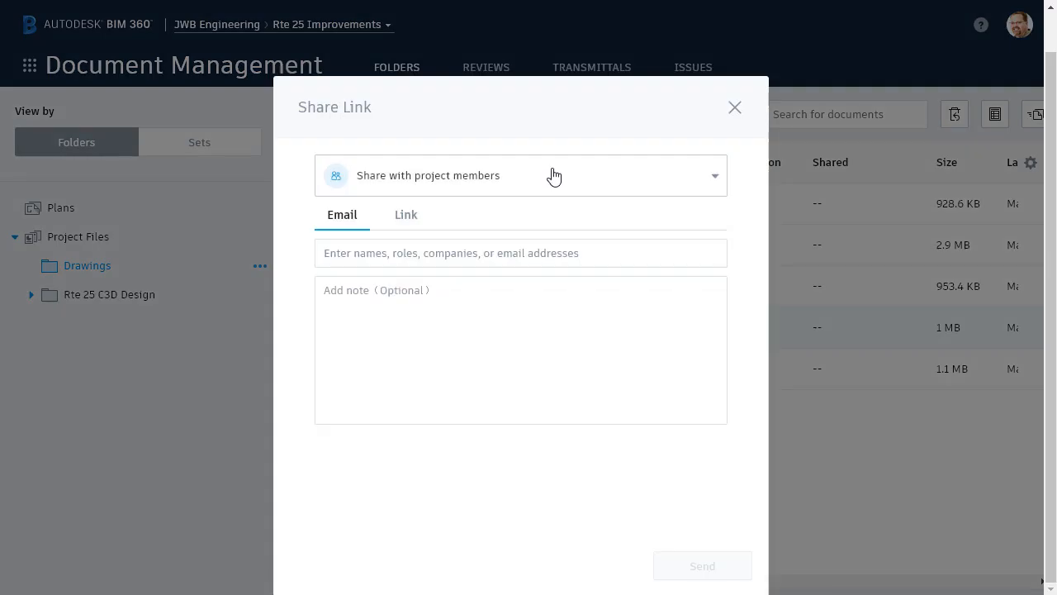
left_click(520, 175)
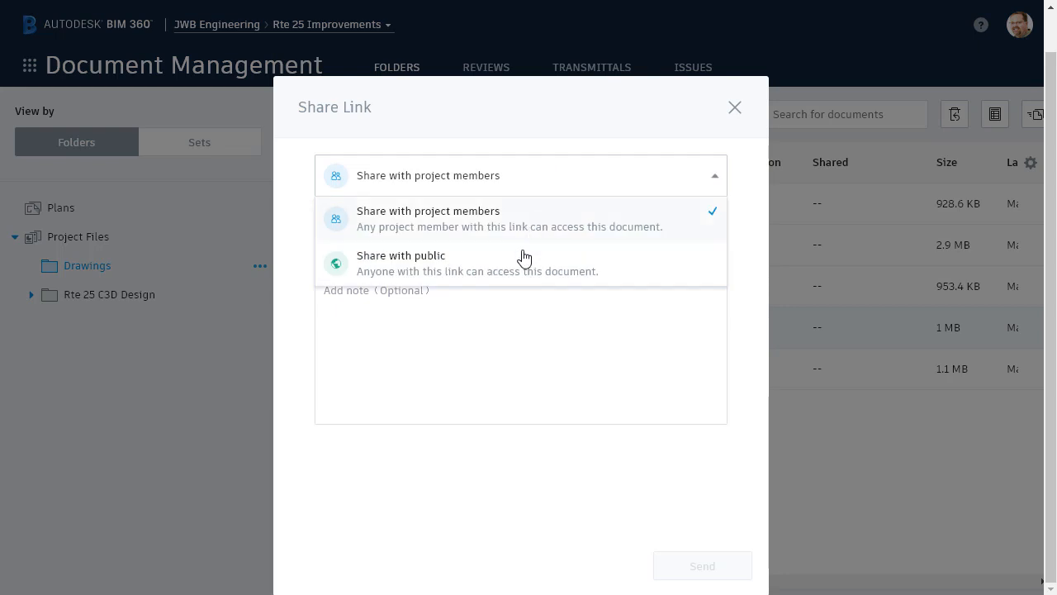
left_click(401, 263)
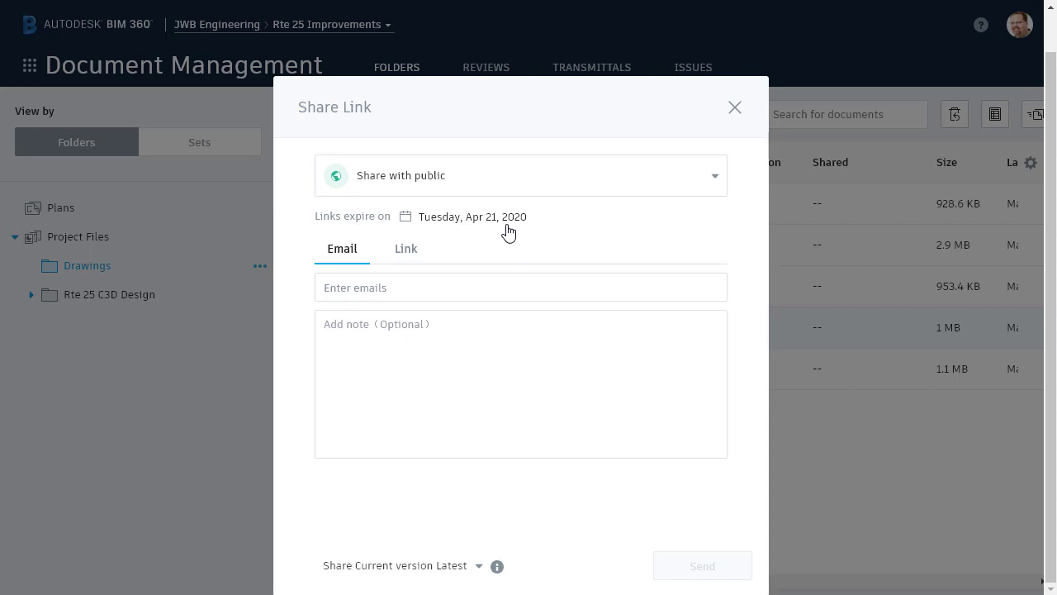
left_click(473, 216)
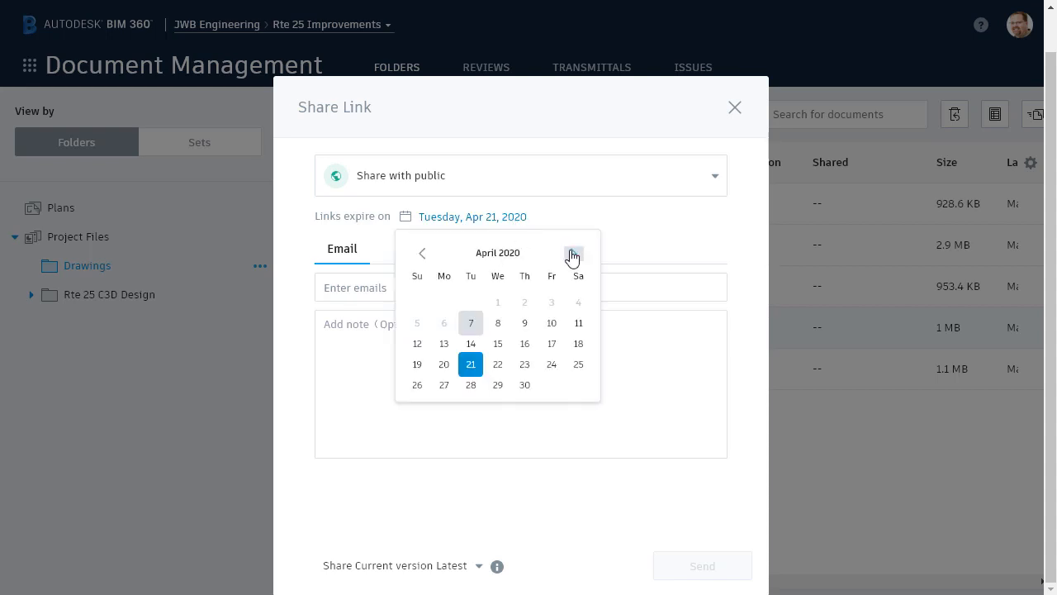
left_click(573, 254)
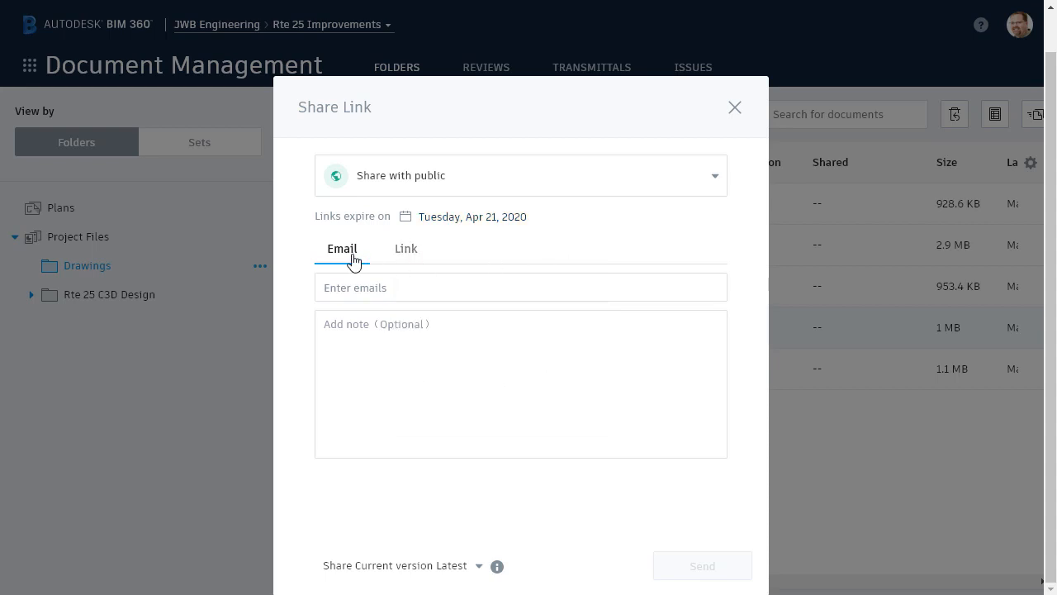
mouse_move(346, 256)
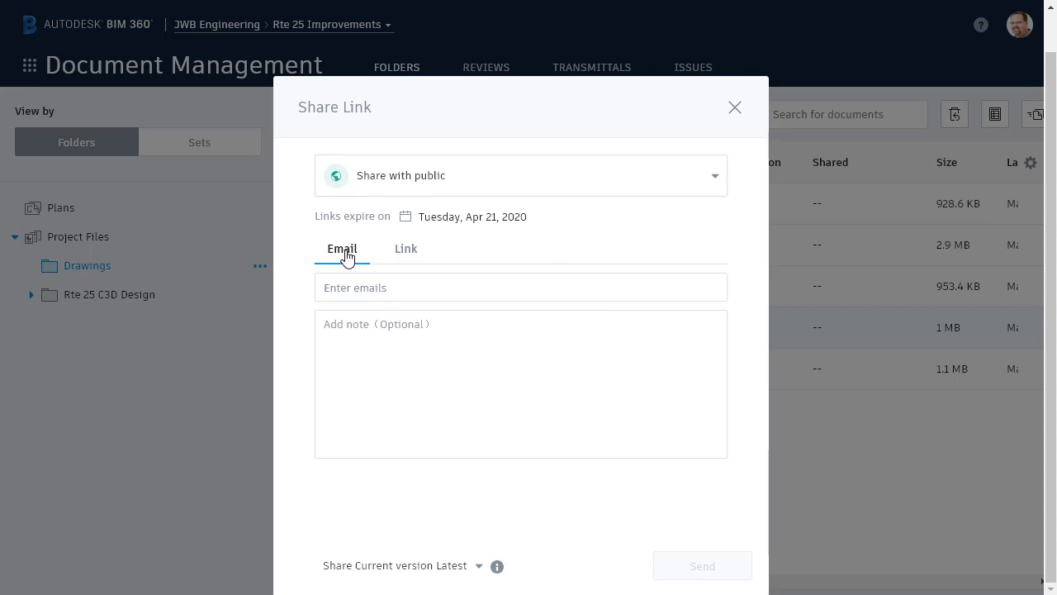
Generate and copy the public link, then return to the Email tab.
left_click(406, 249)
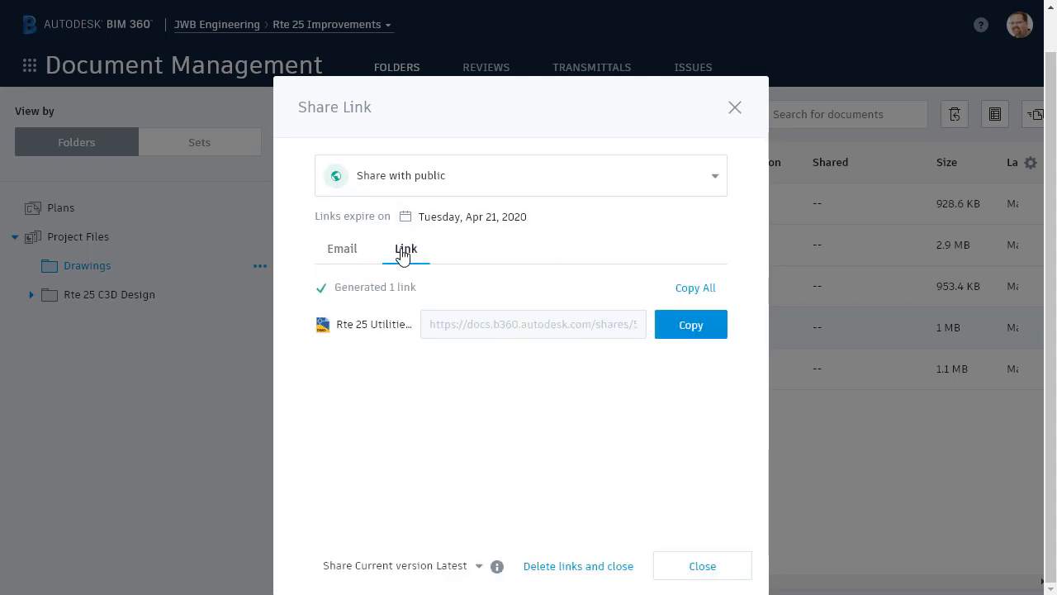
left_click(690, 324)
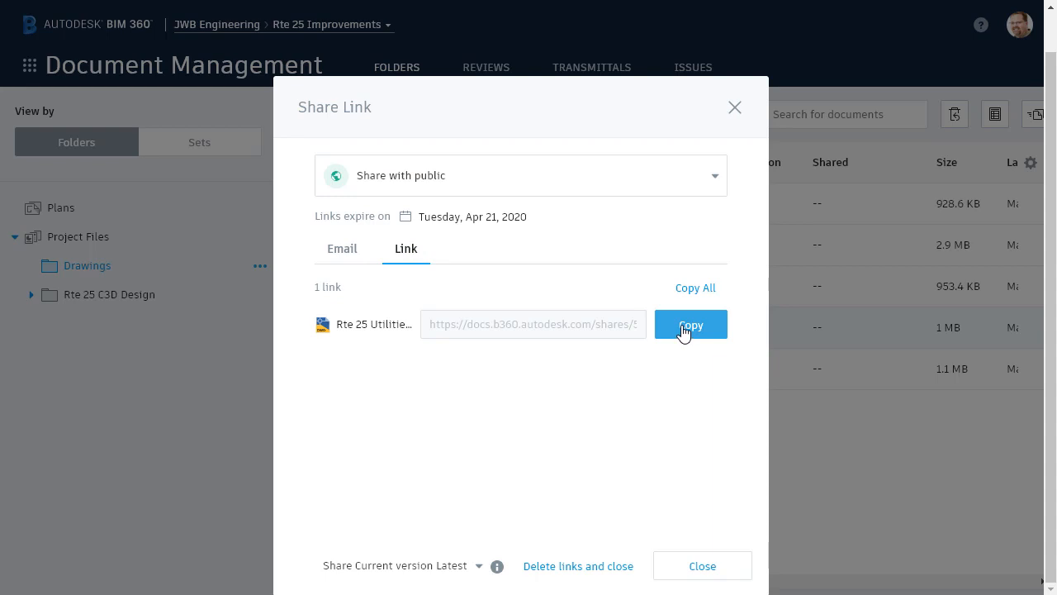
left_click(342, 249)
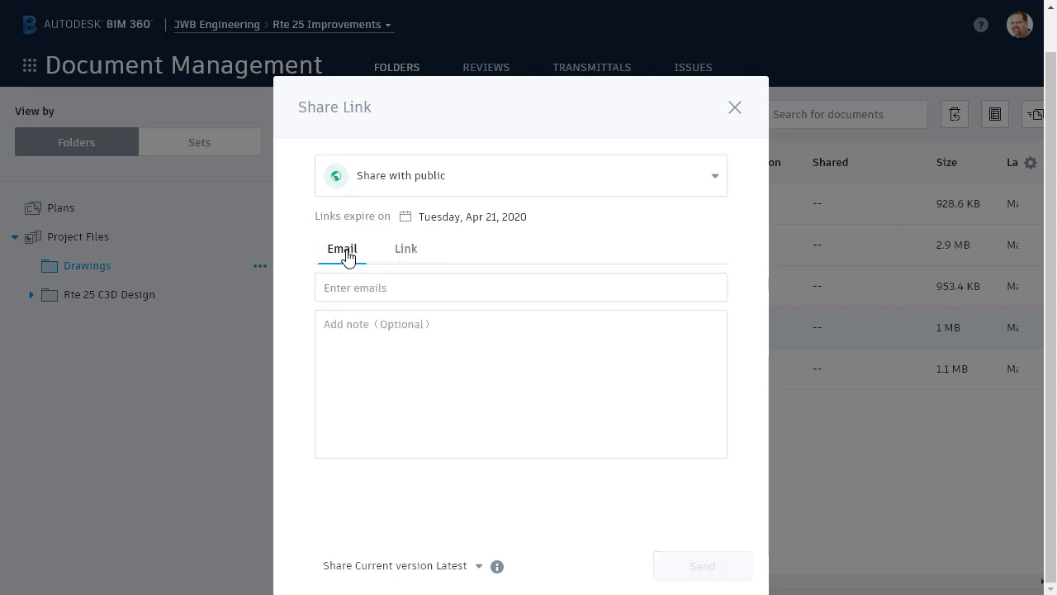
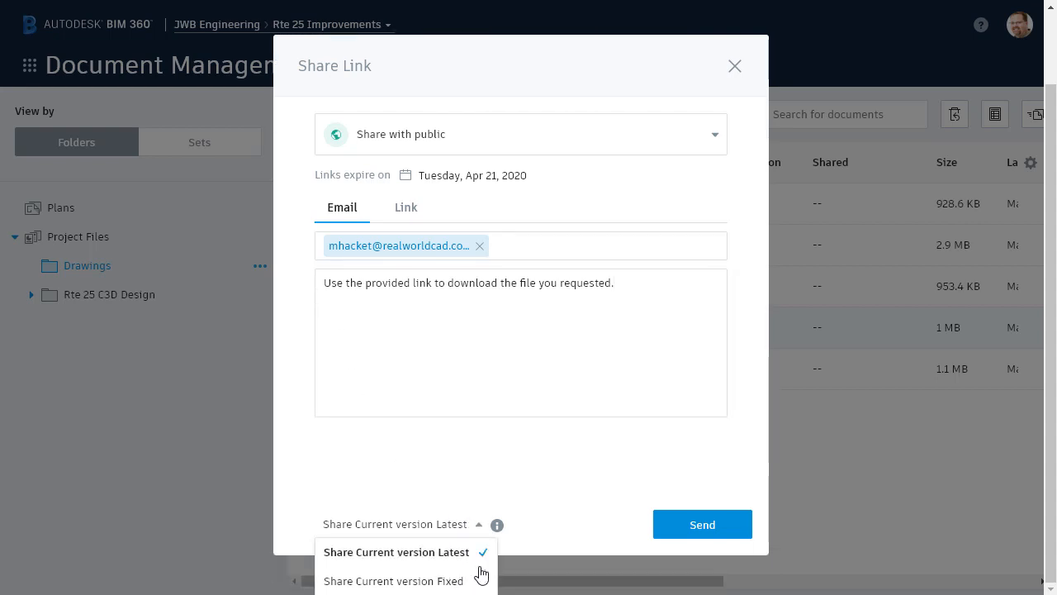
Address the share to recipient 'mha…', keep the latest version, and send it.
mouse_move(474, 581)
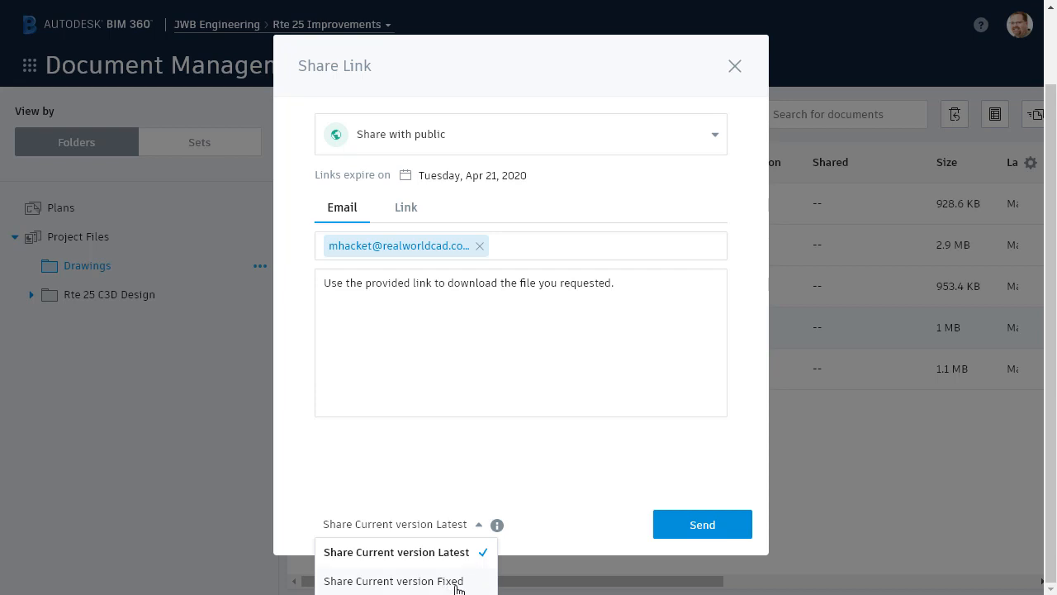
mouse_move(458, 581)
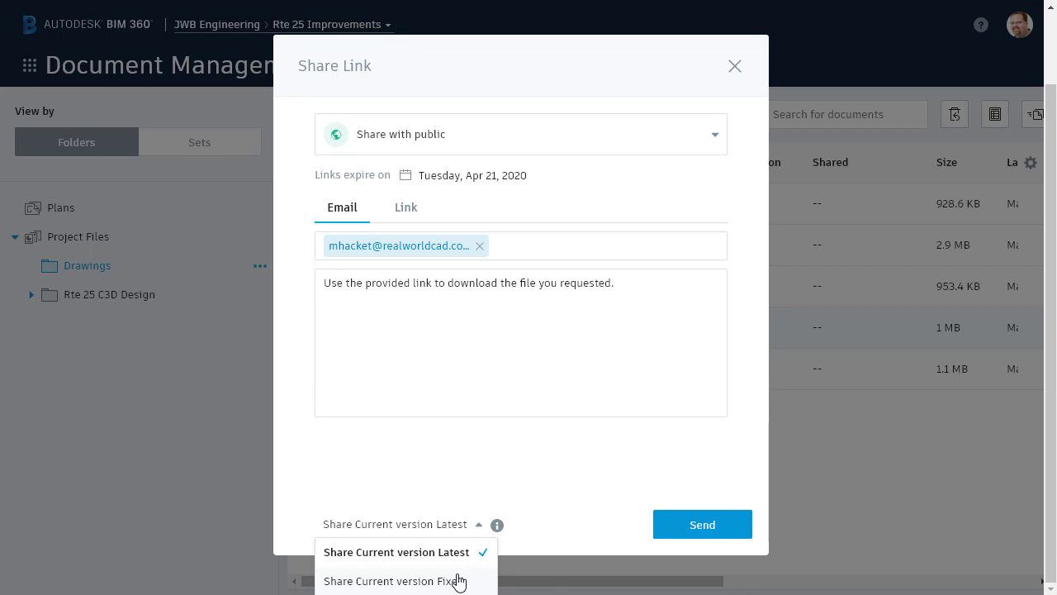
mouse_move(457, 563)
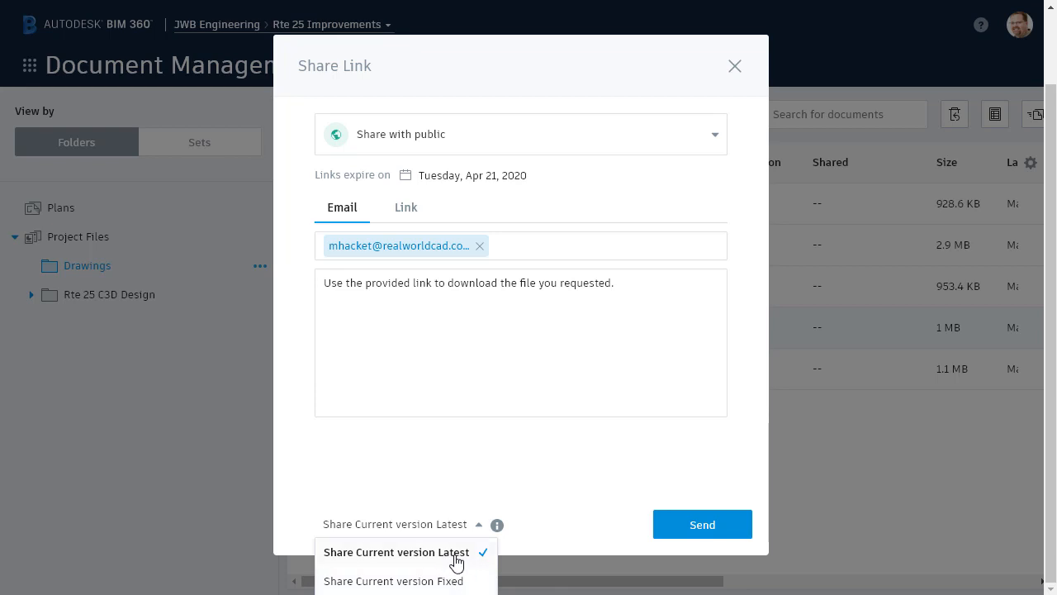
mouse_move(460, 561)
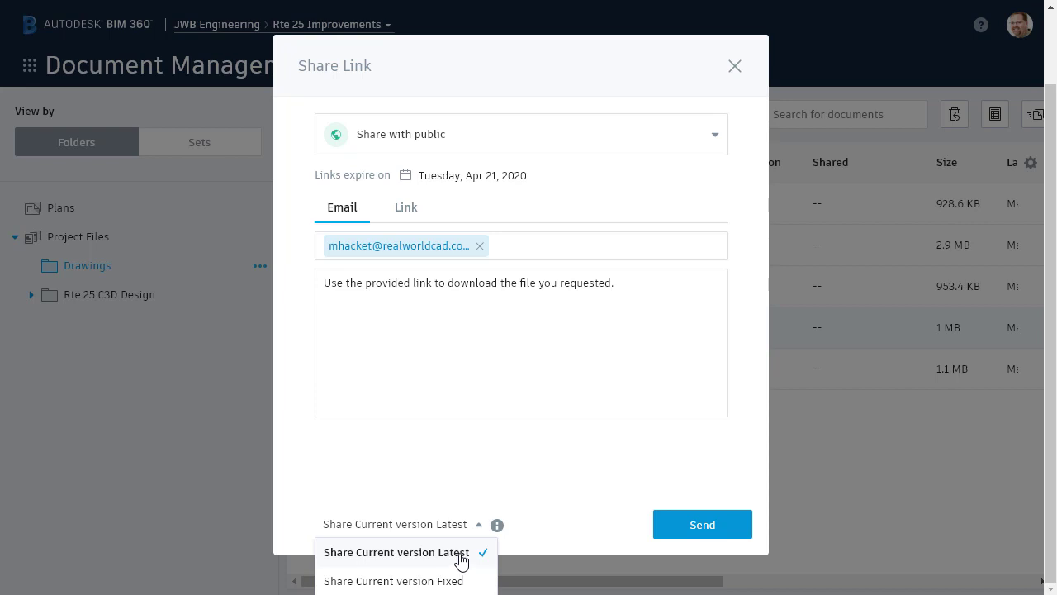
left_click(398, 551)
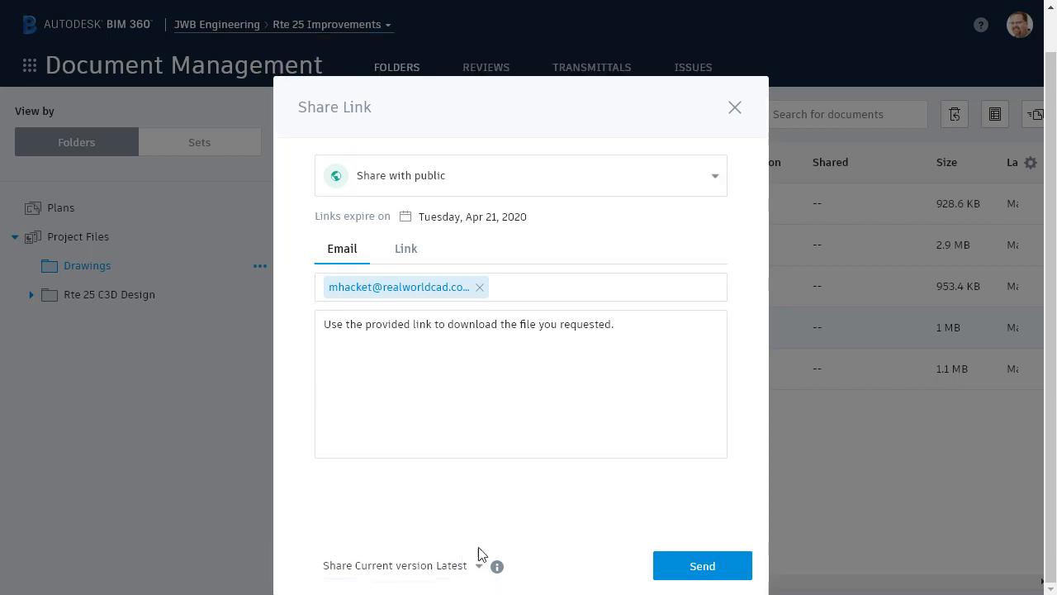
left_click(703, 565)
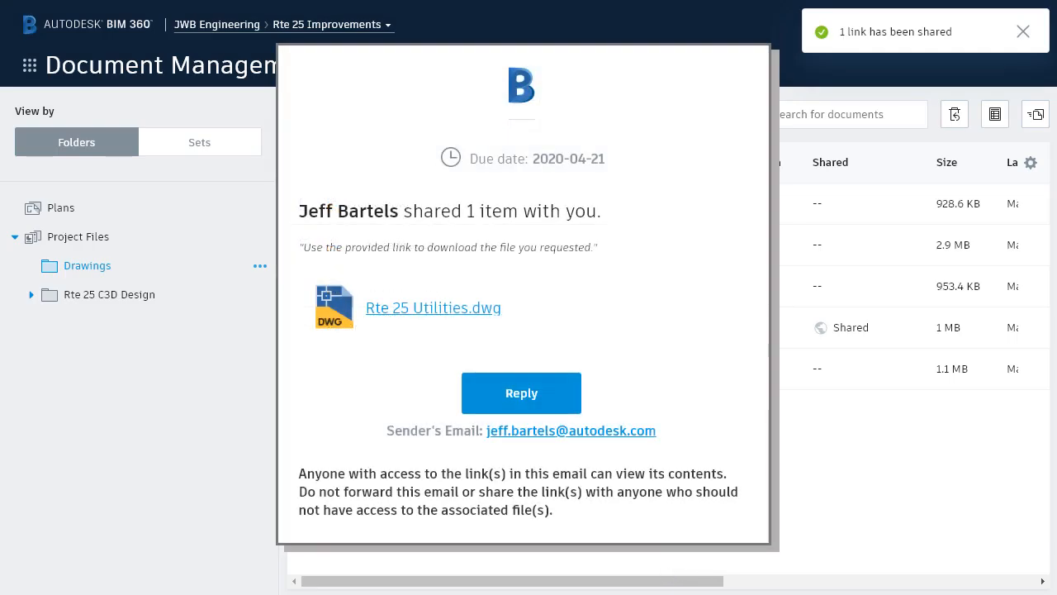
Dismiss the email preview and bring up Rte 25 Utilities.dwg's sharing actions.
left_click(433, 308)
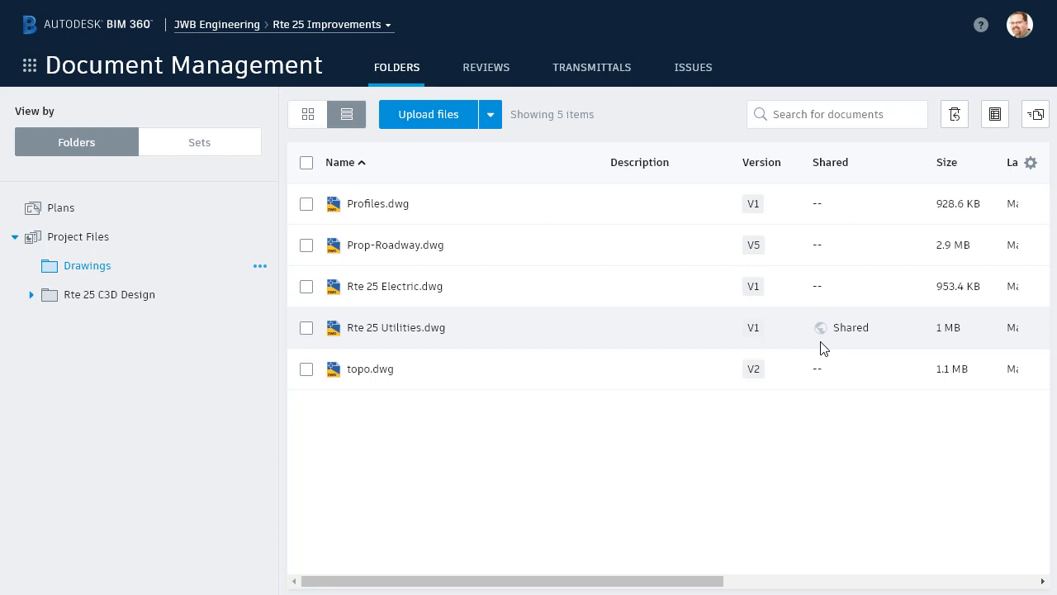
mouse_move(593, 333)
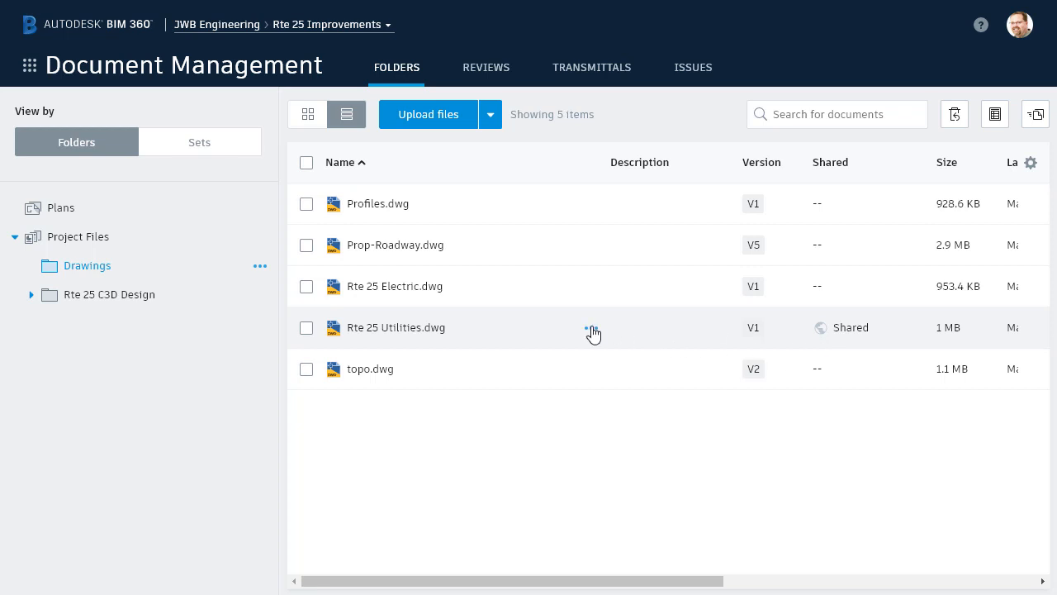
right_click(590, 328)
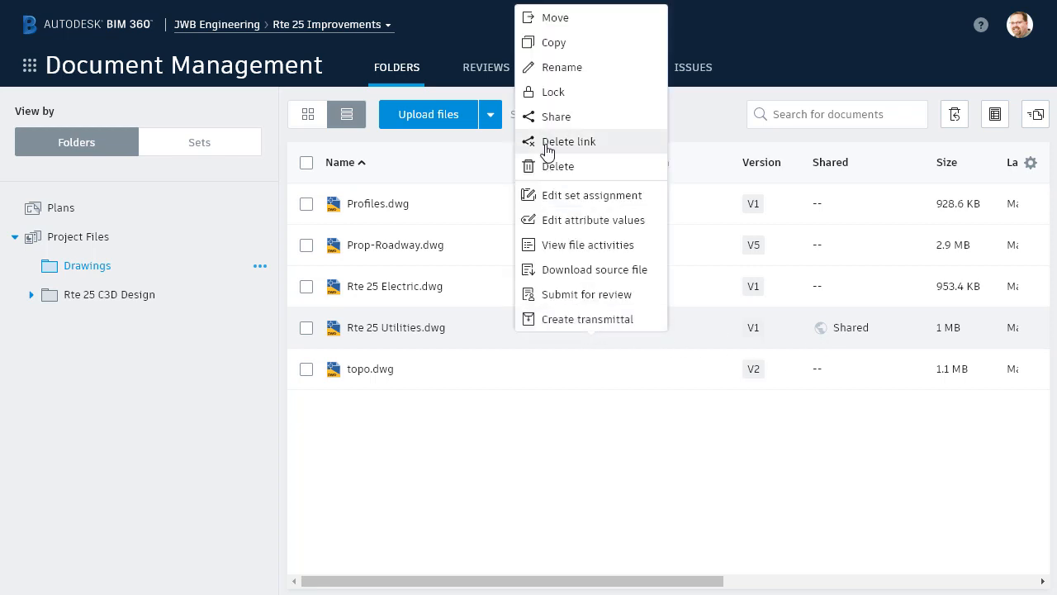